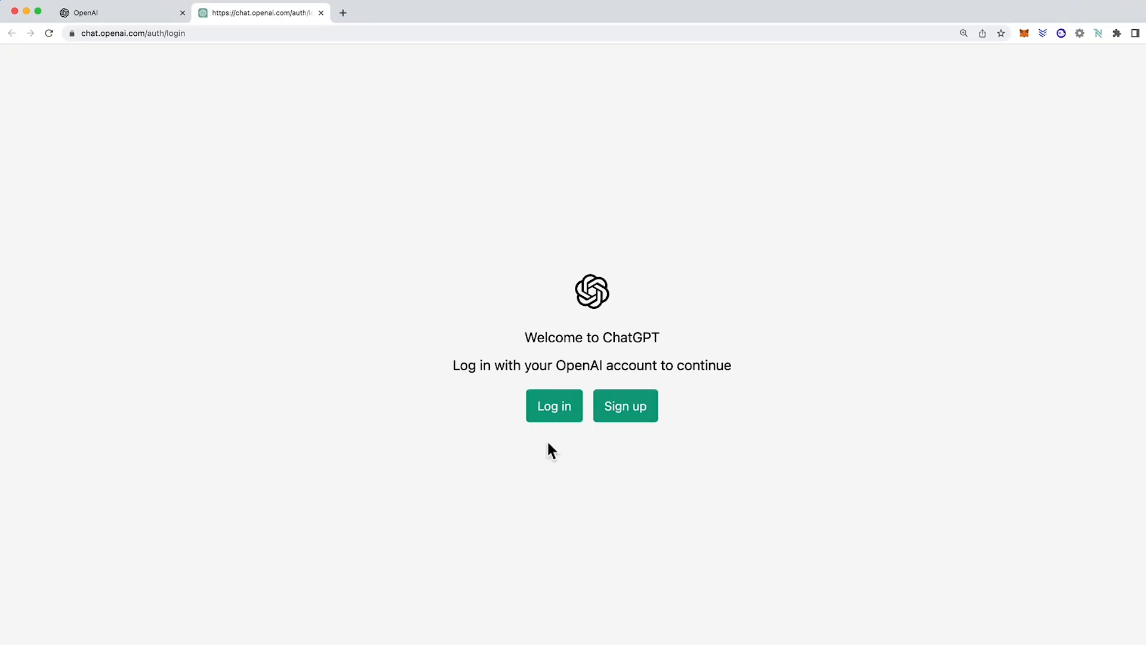
# Close the ChatGPT login tab, returning to the Google start page.
pyautogui.click(117, 12)
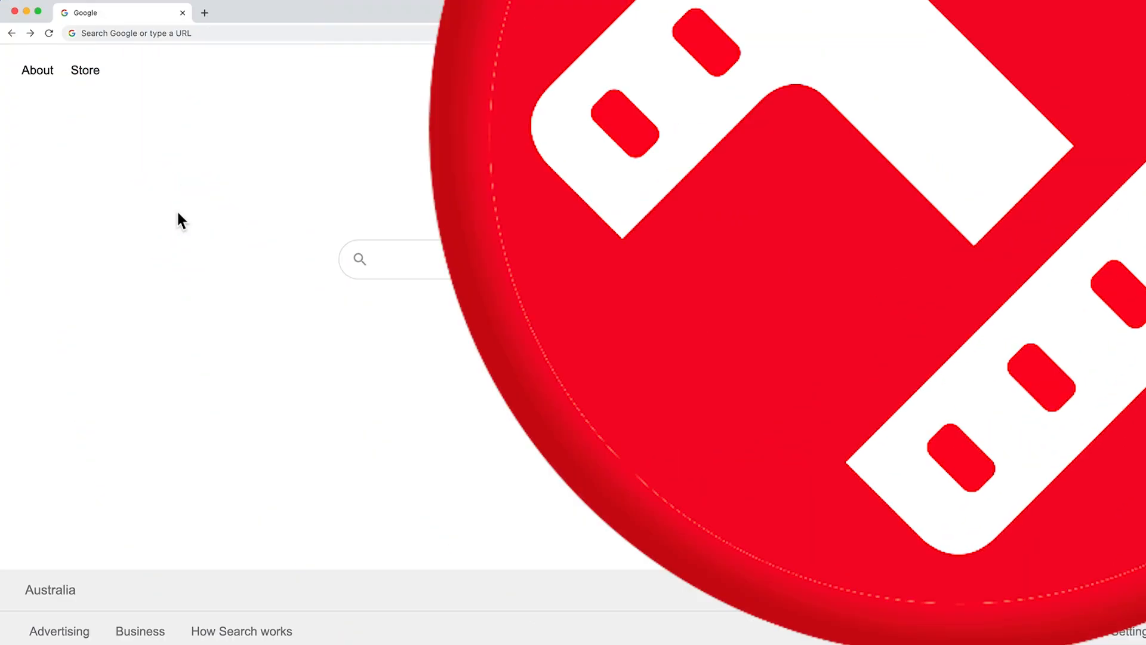
# Visit openai.com and open ChatGPT's research release welcome page.
pyautogui.write('openai.com')
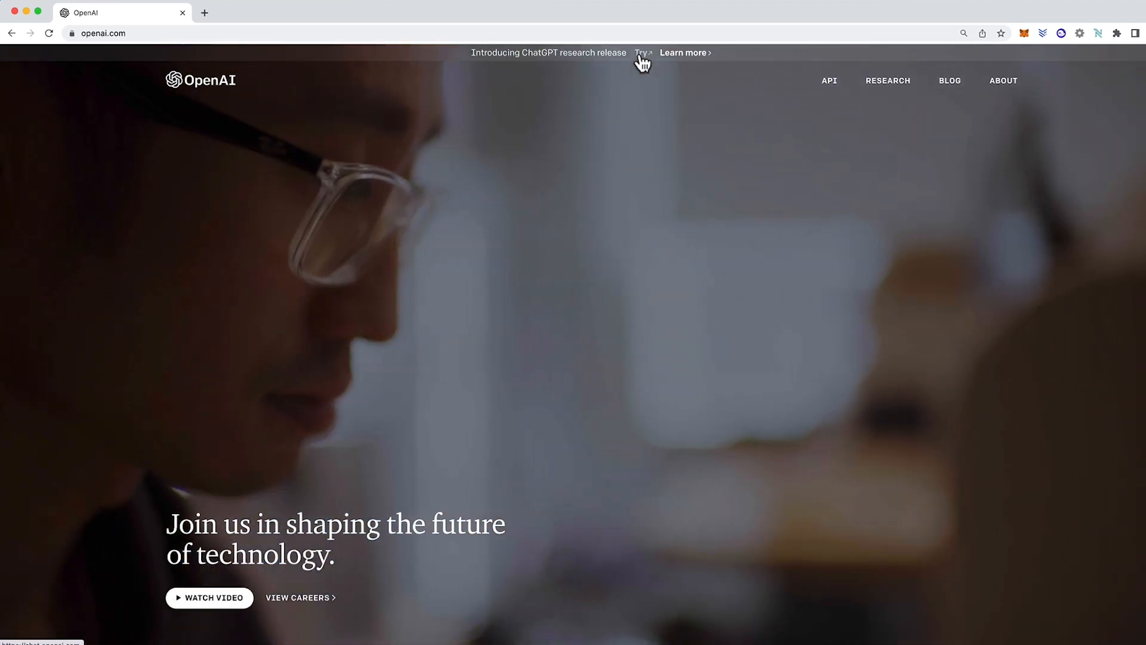
pyautogui.click(641, 52)
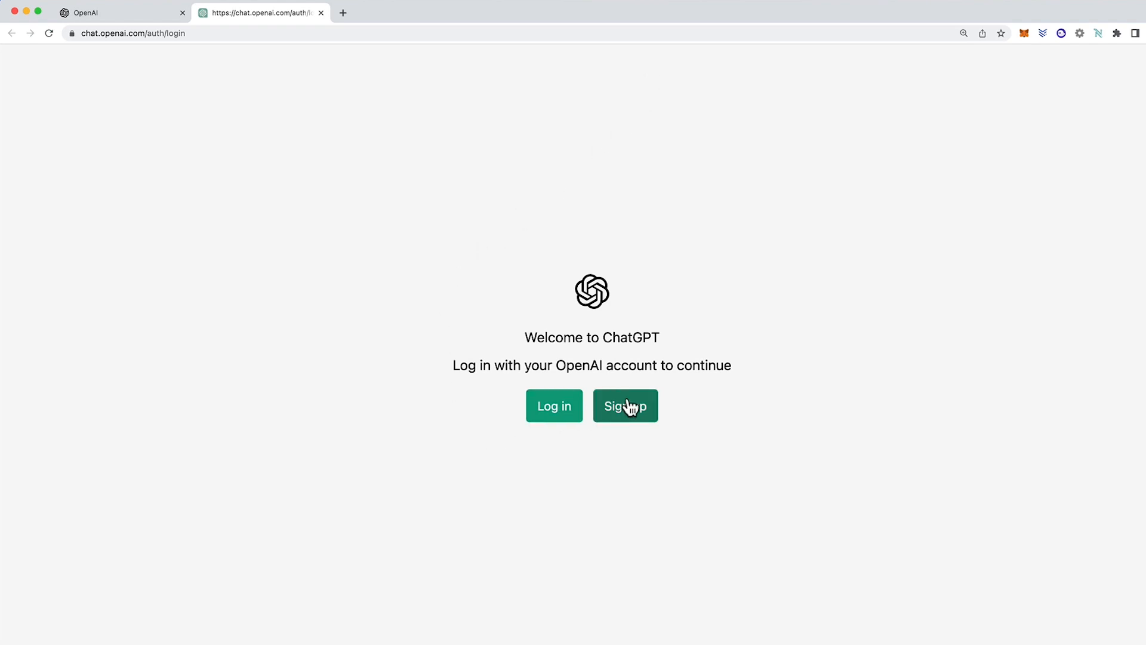
pyautogui.moveTo(551, 451)
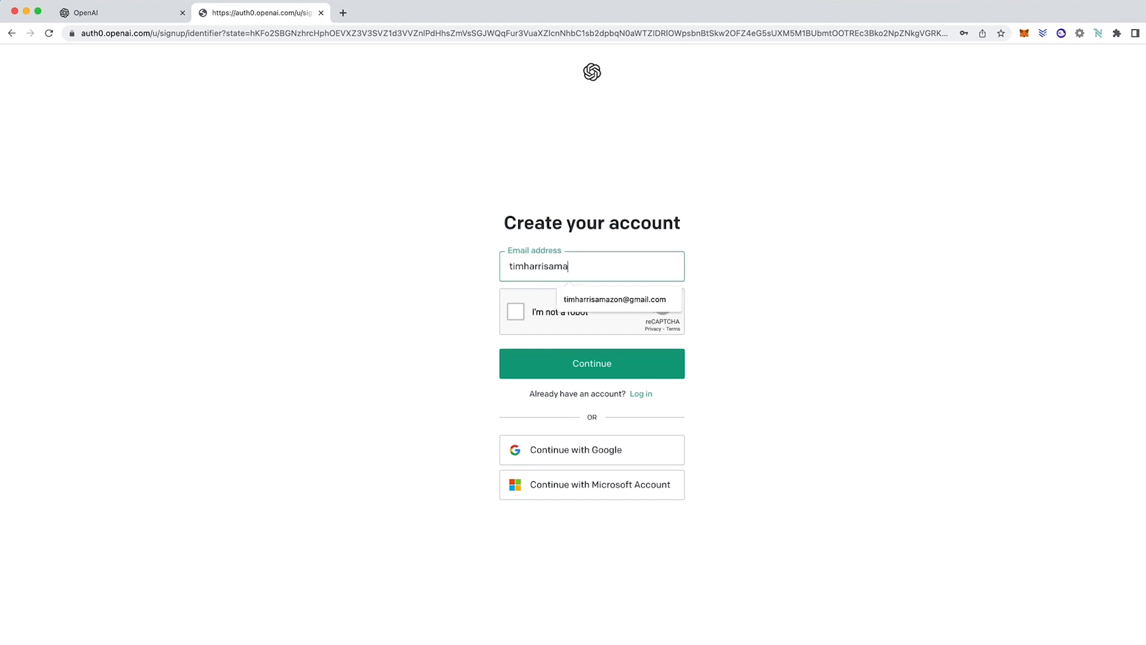
# Sign up with the suggested email and pass the crosswalk CAPTCHA.
pyautogui.click(616, 299)
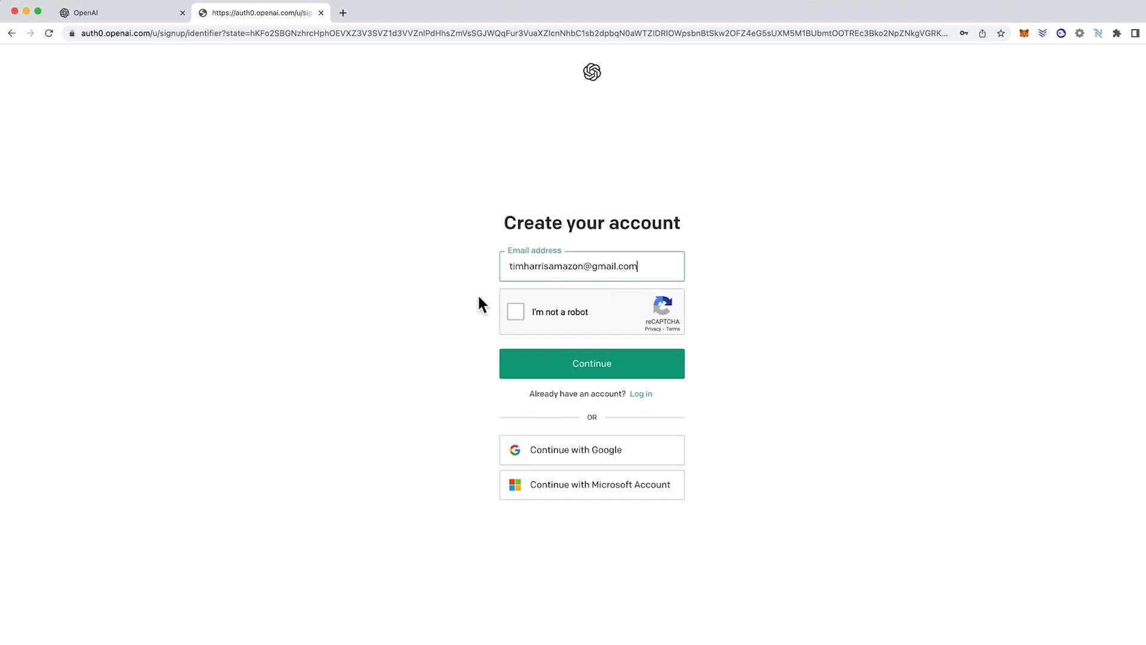
pyautogui.click(516, 313)
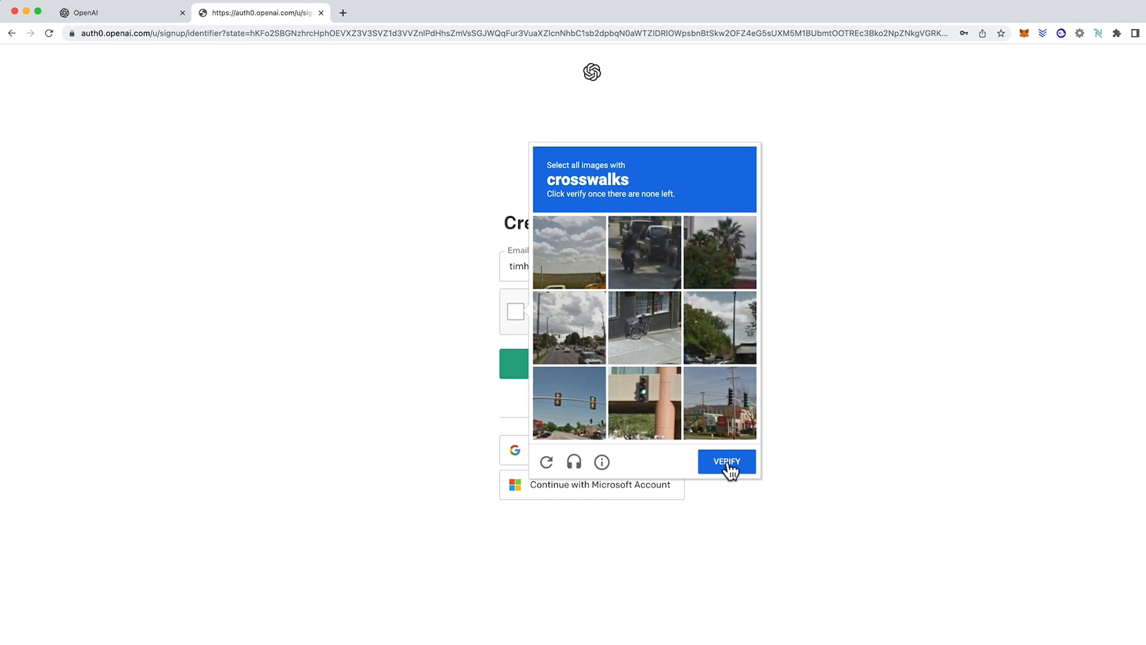
pyautogui.click(726, 462)
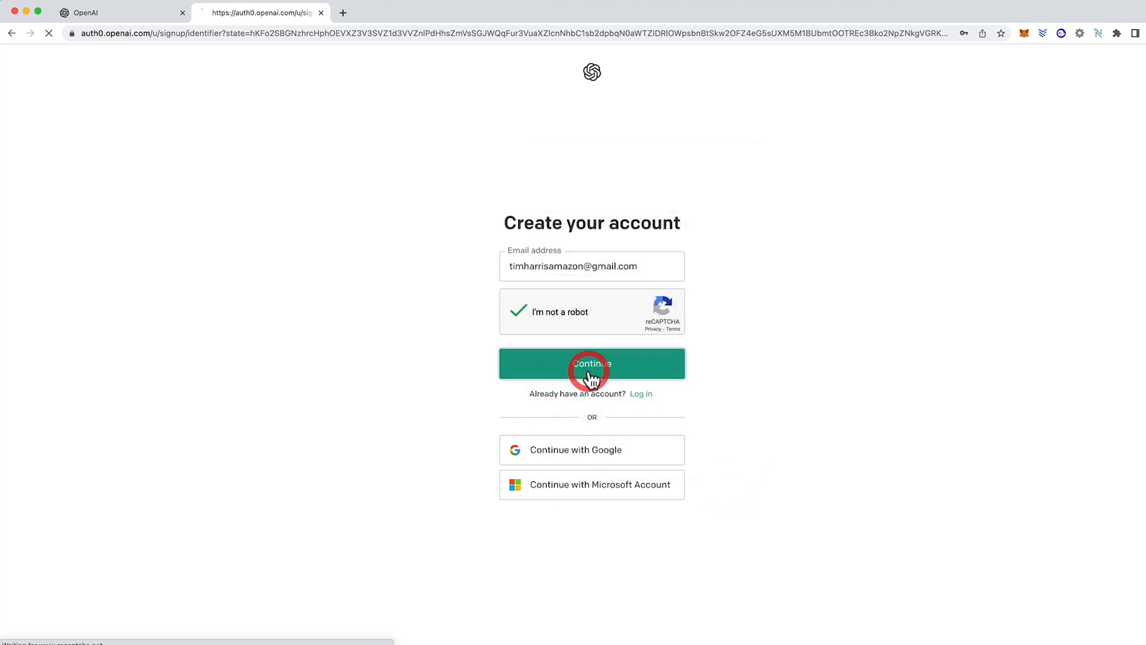
pyautogui.click(592, 364)
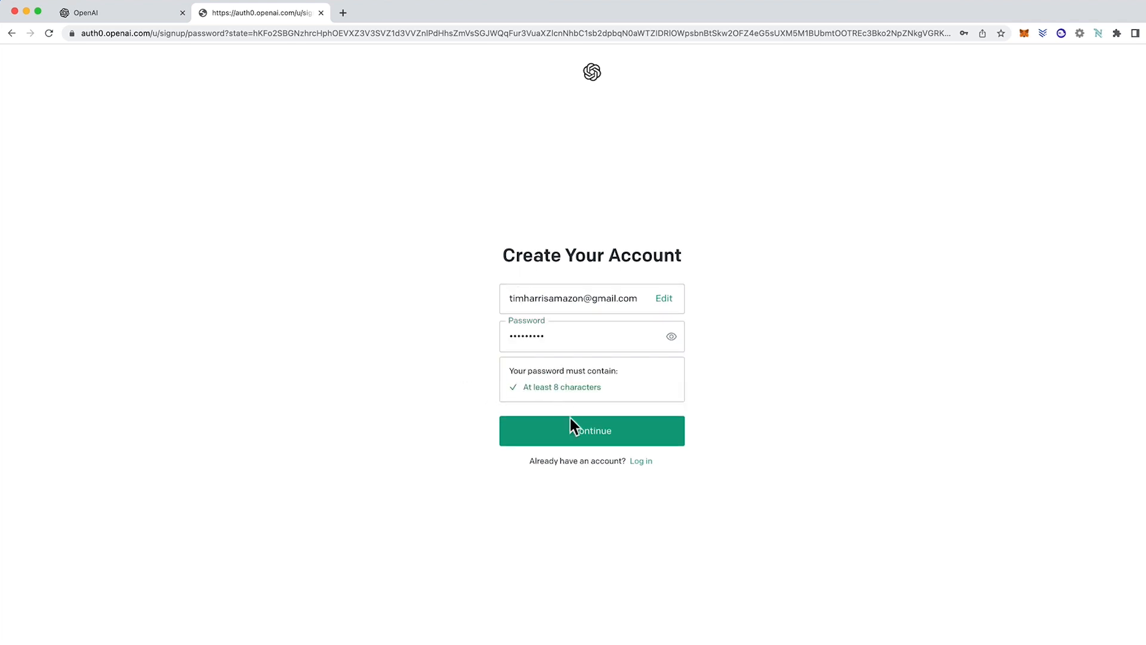
# Submit the password and open the verification email to confirm the address.
pyautogui.click(592, 430)
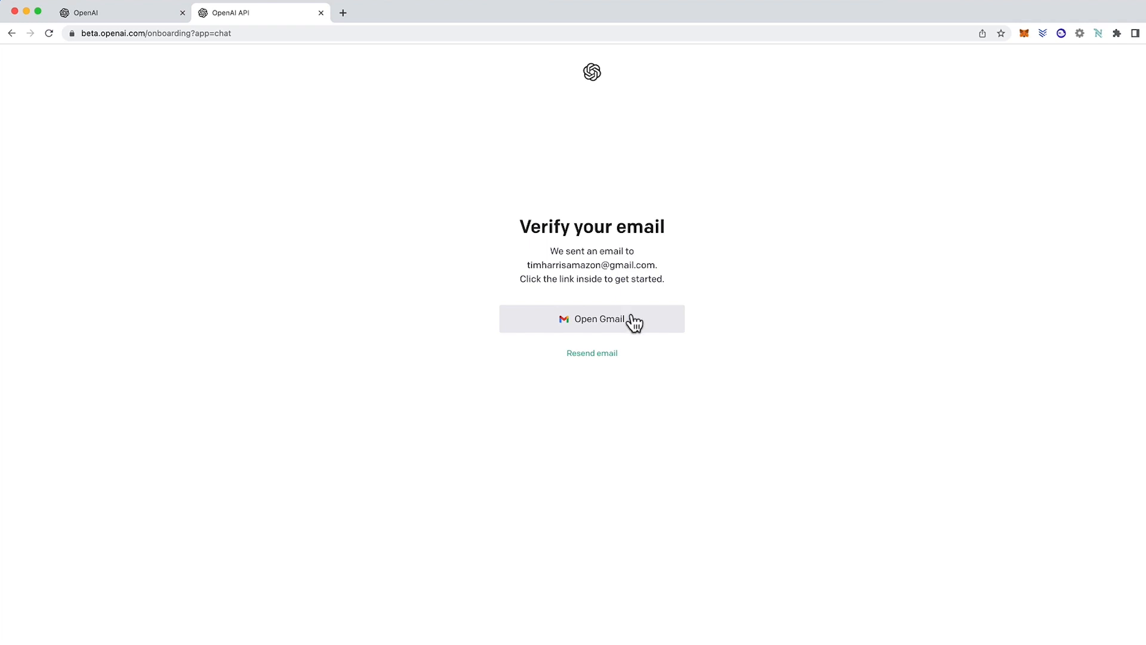
pyautogui.click(591, 319)
pyautogui.write('T')
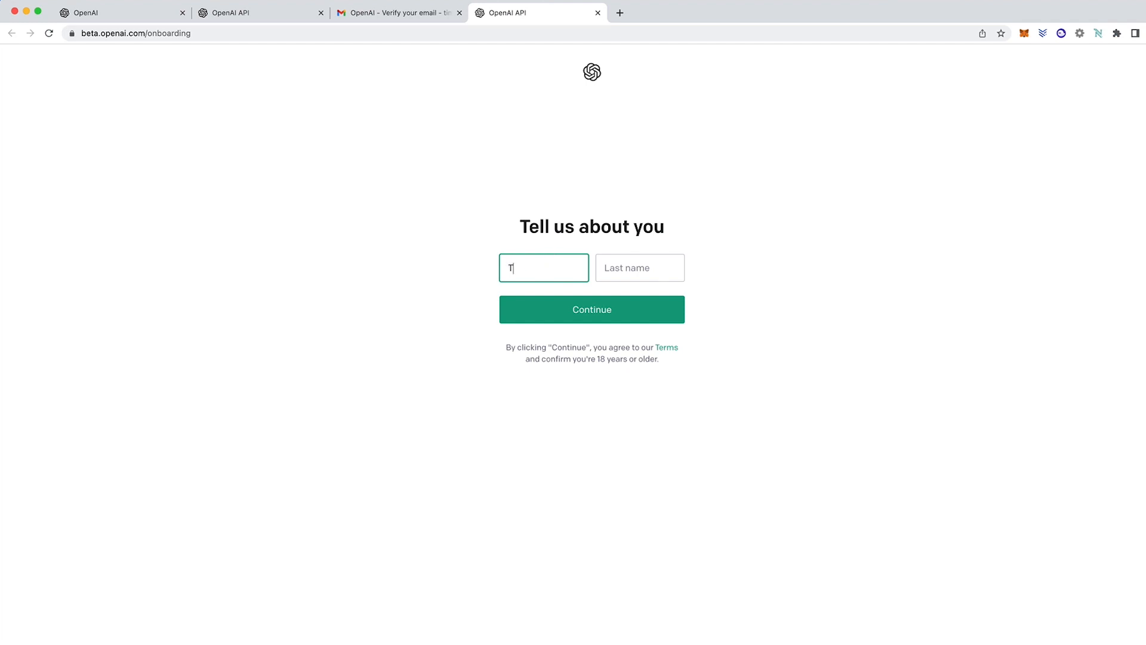
# Enter the last name Harris and request a phone verification code.
pyautogui.write('Harris')
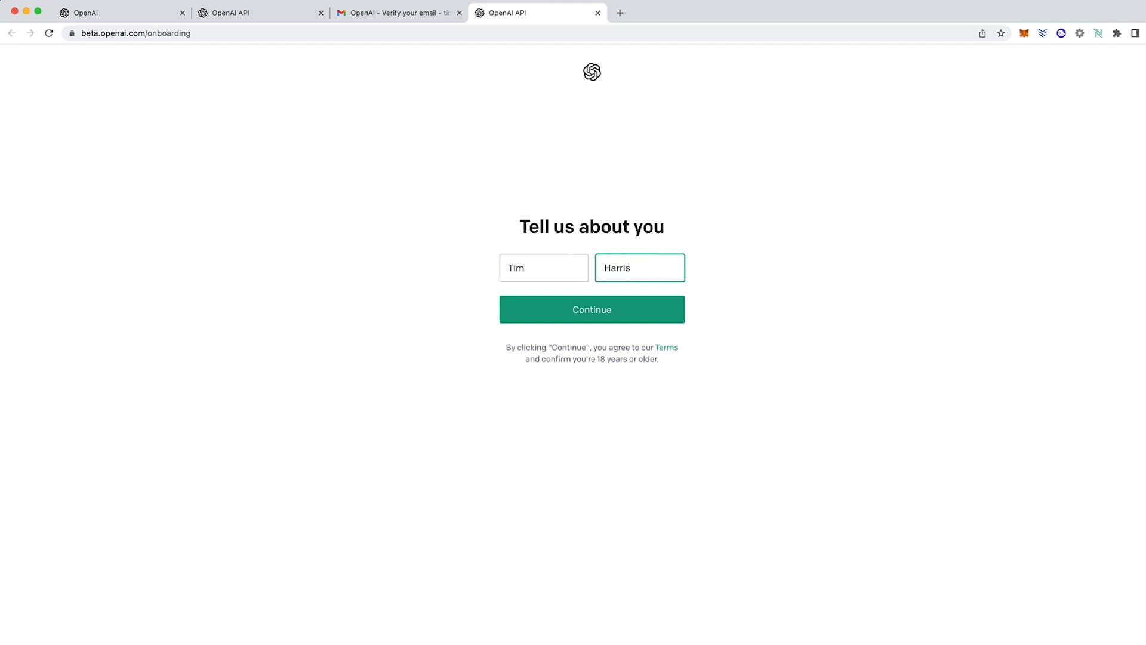
pyautogui.click(592, 308)
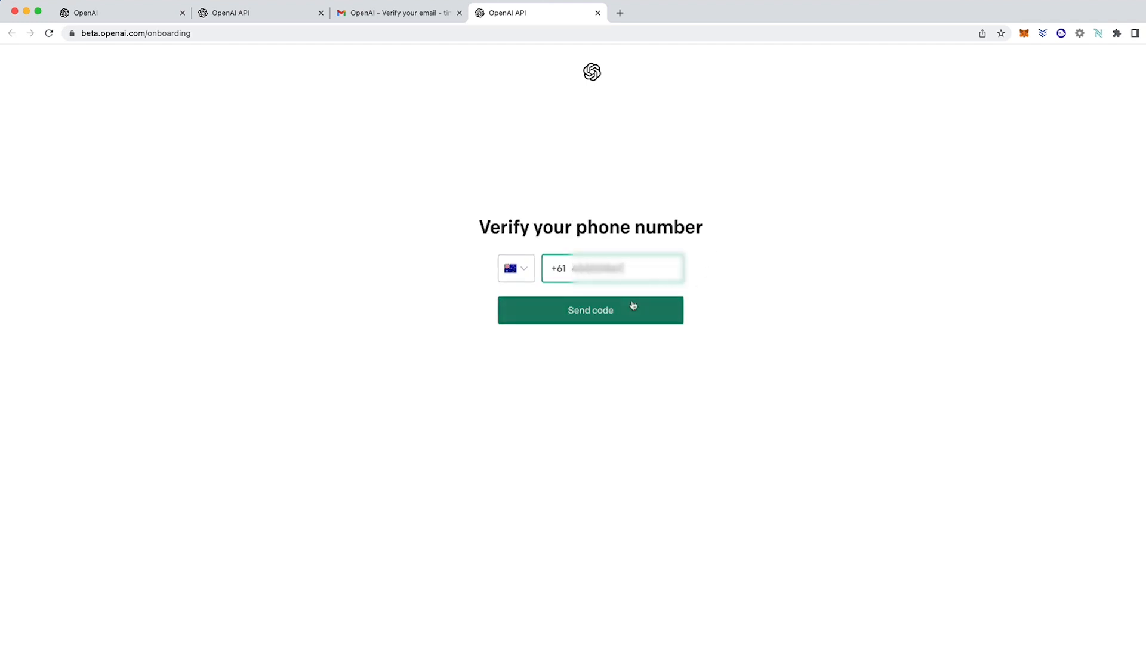
pyautogui.click(590, 310)
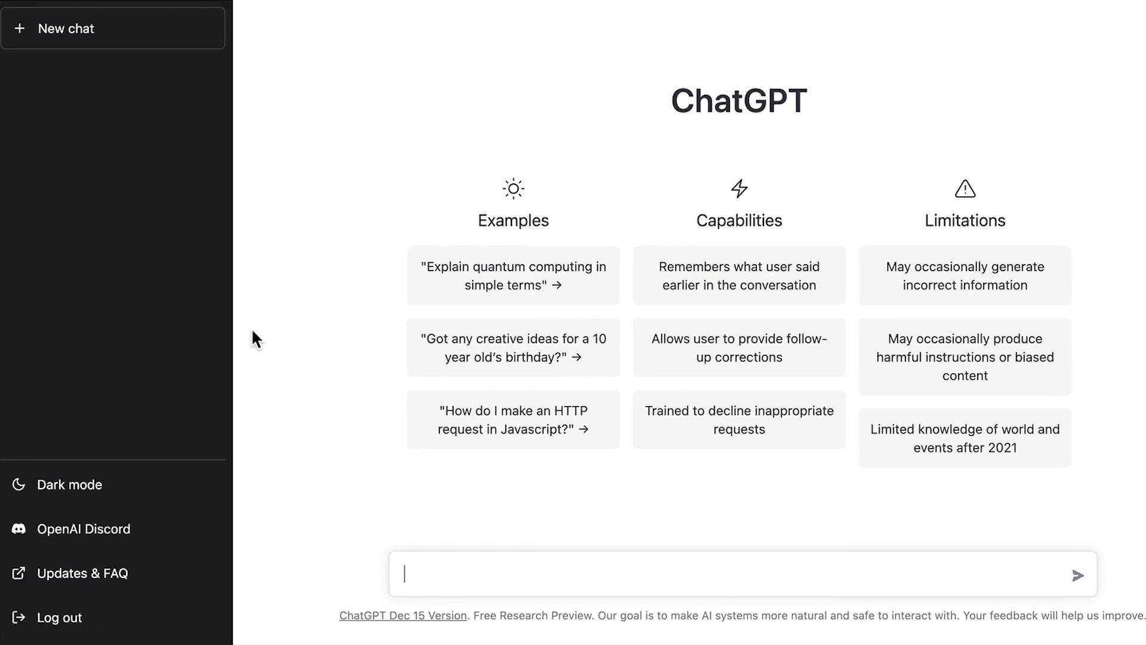
pyautogui.moveTo(236, 378)
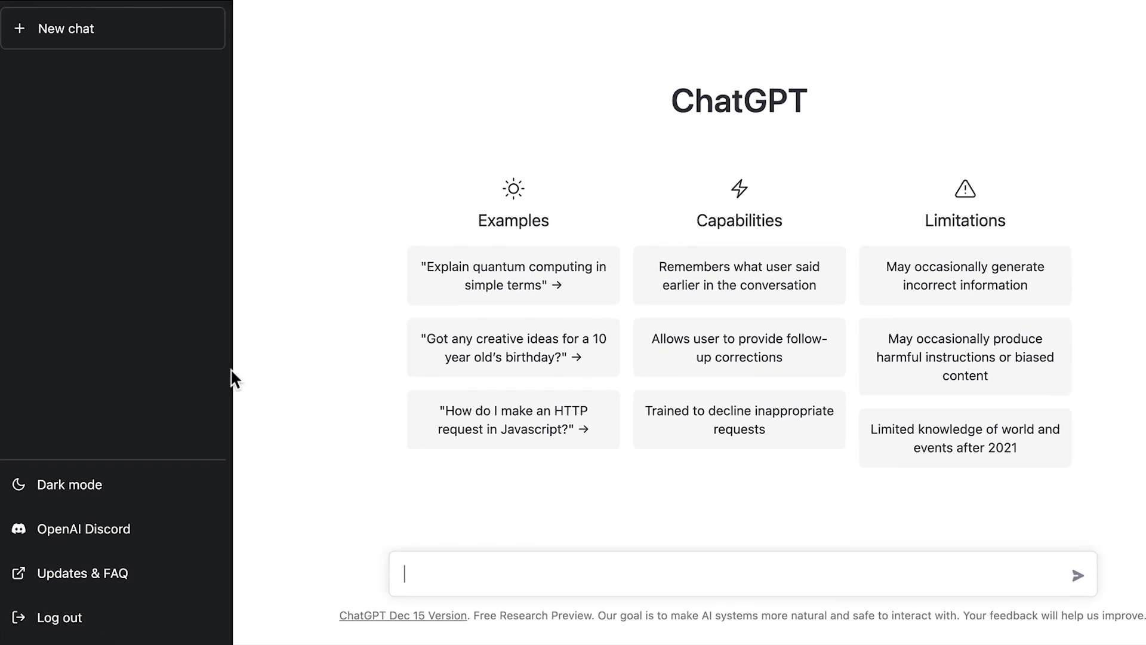
pyautogui.click(72, 484)
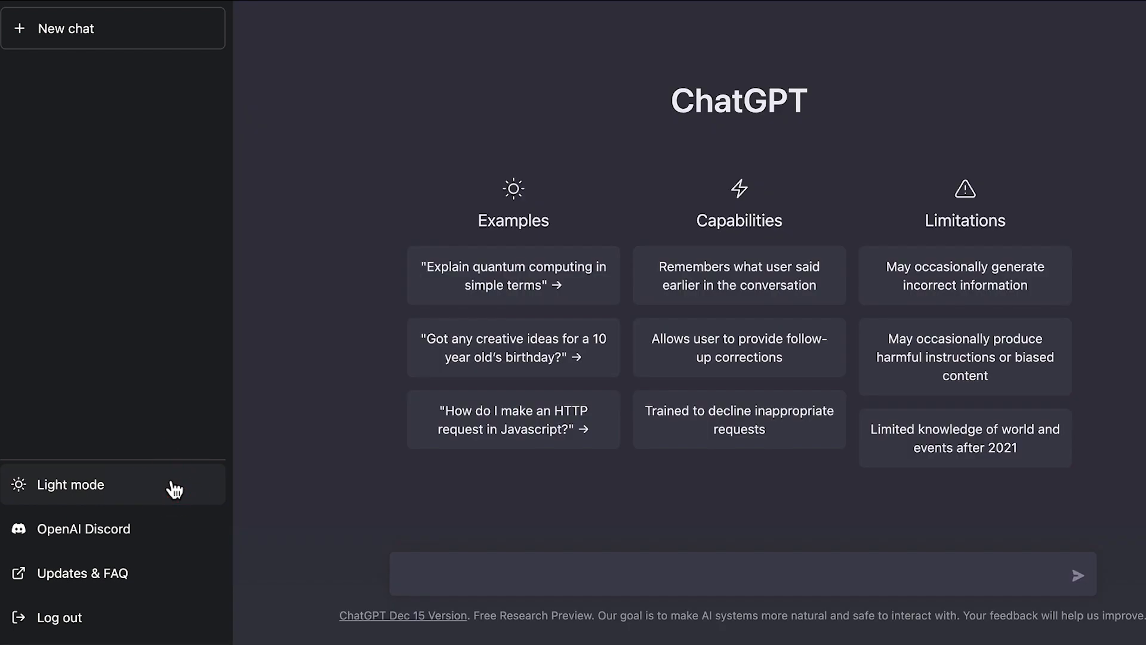
pyautogui.click(71, 484)
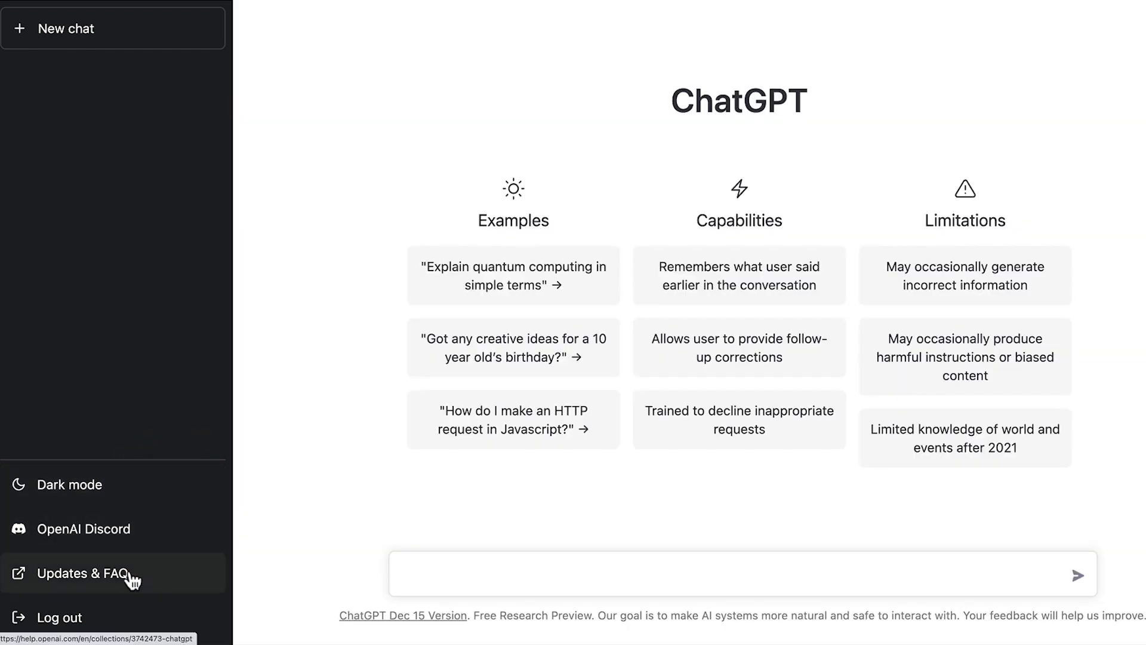
pyautogui.moveTo(462, 538)
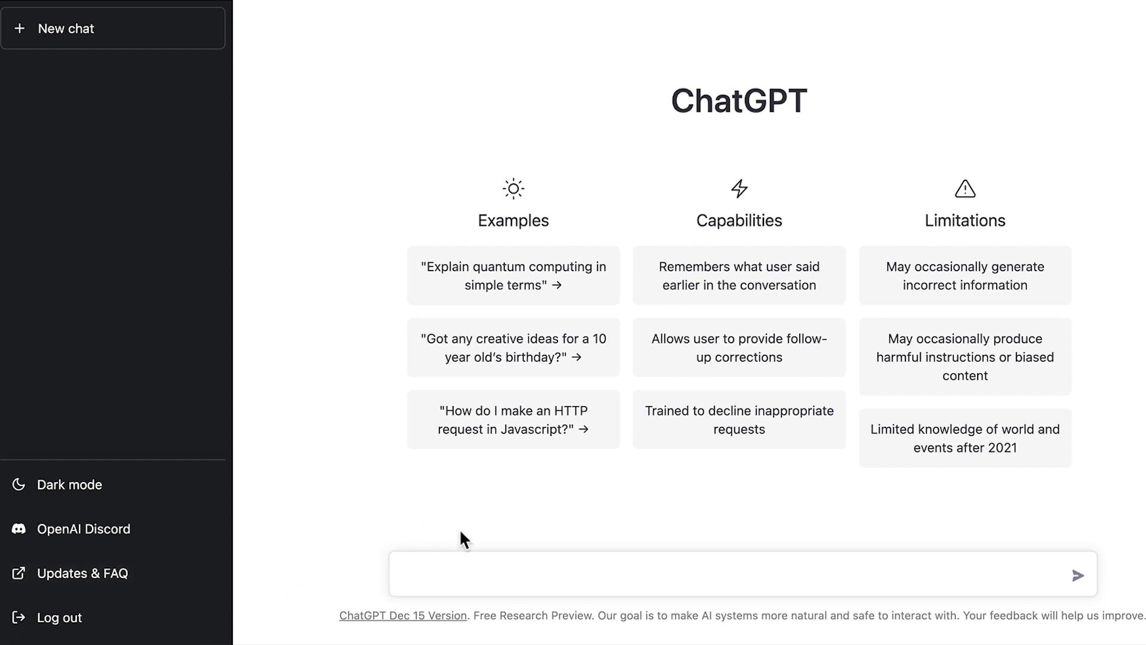
pyautogui.moveTo(646, 530)
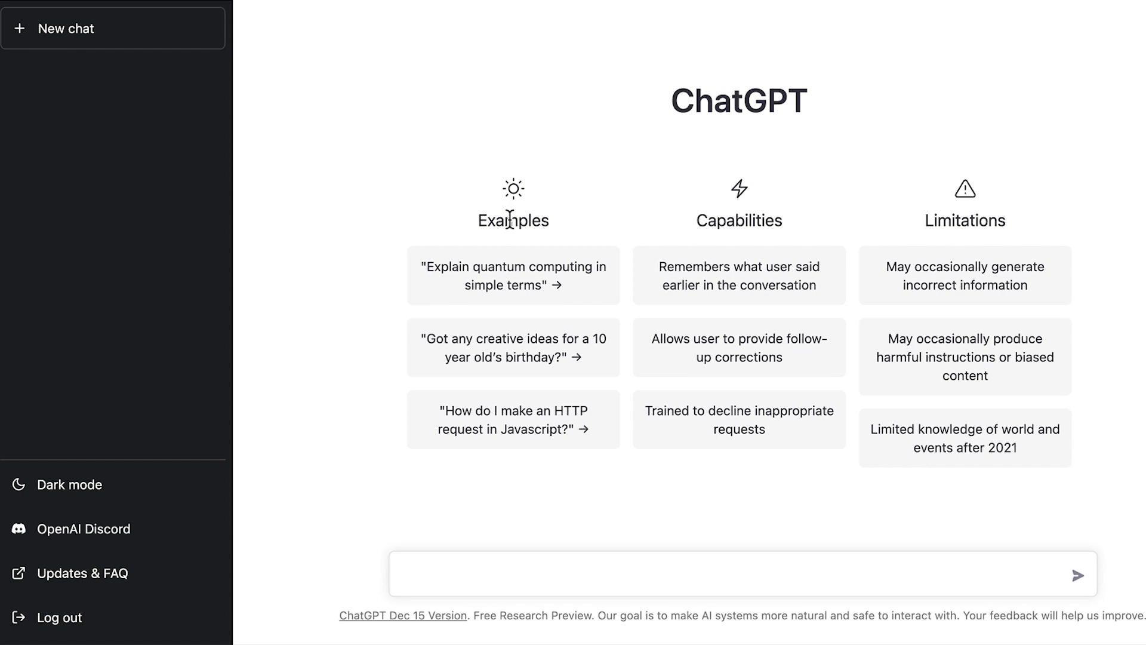
pyautogui.moveTo(747, 192)
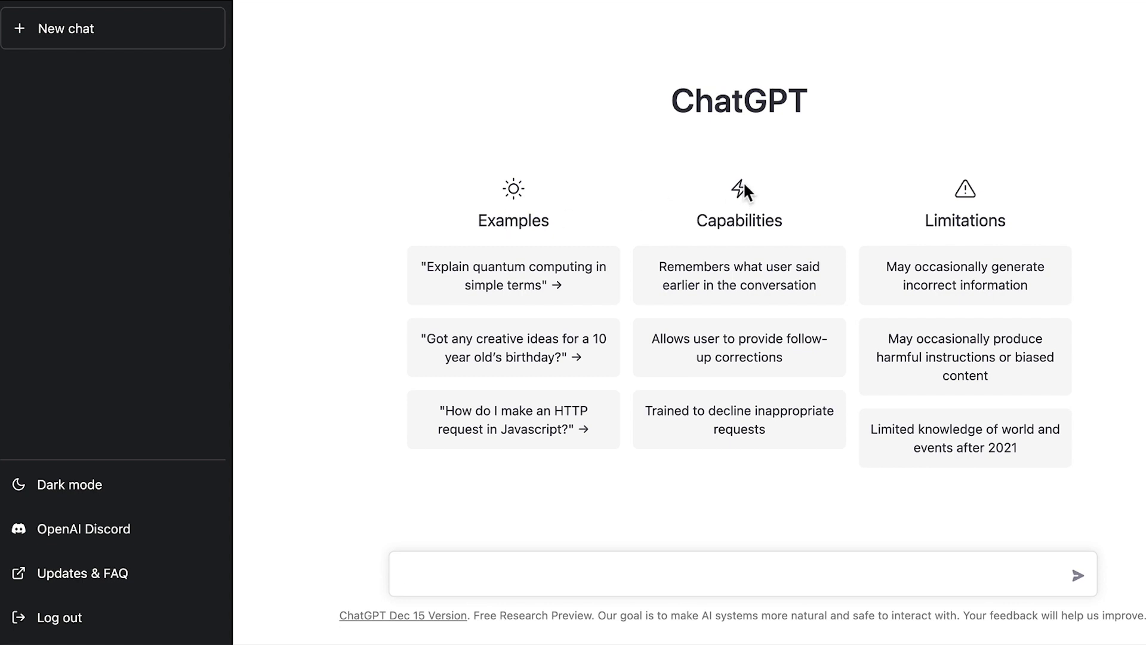
pyautogui.moveTo(908, 215)
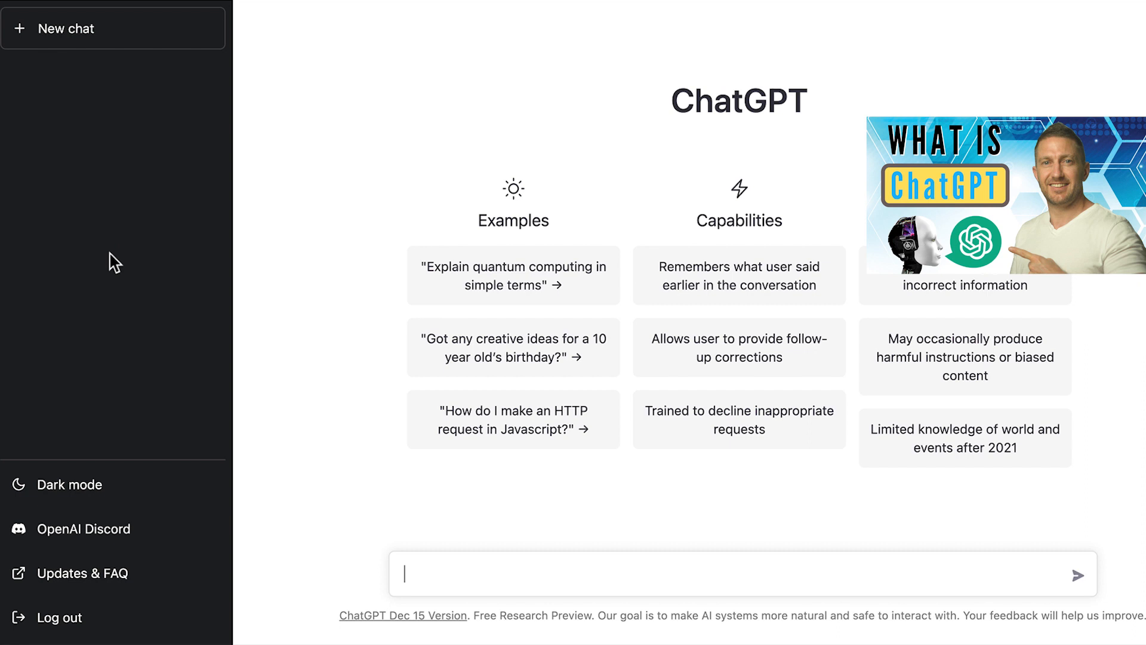
# Send a prompt for a choose-your-own-adventure story that asks me to pick an option.
pyautogui.write('write an adventure story in choose-your')
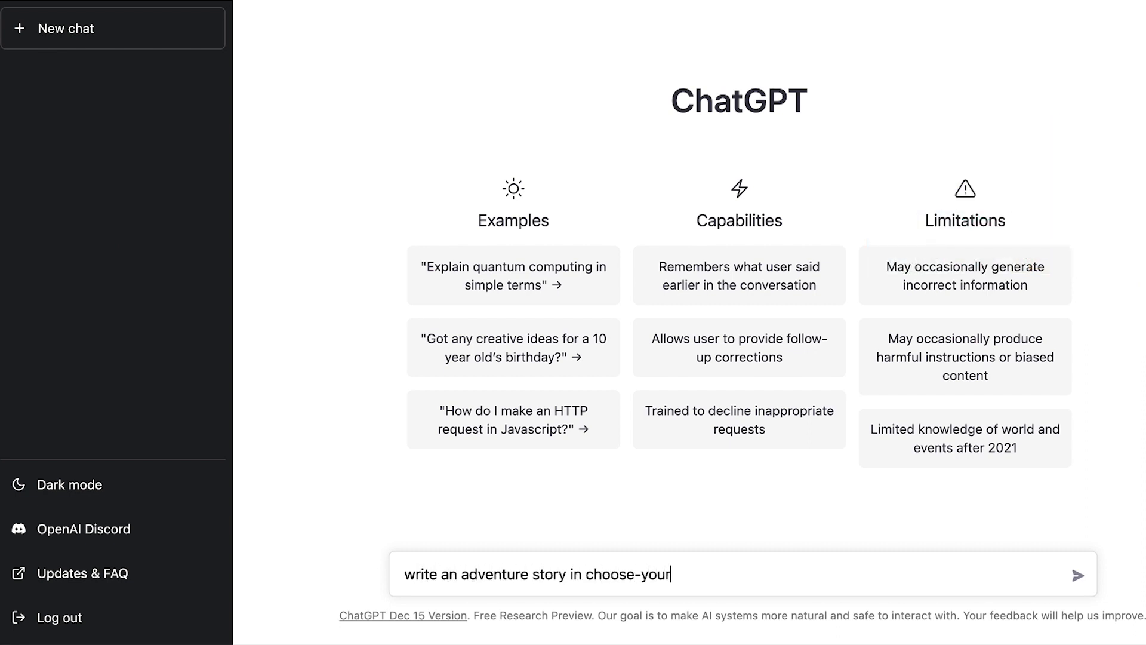
pyautogui.write('-own-adventure style with 3 options based around the')
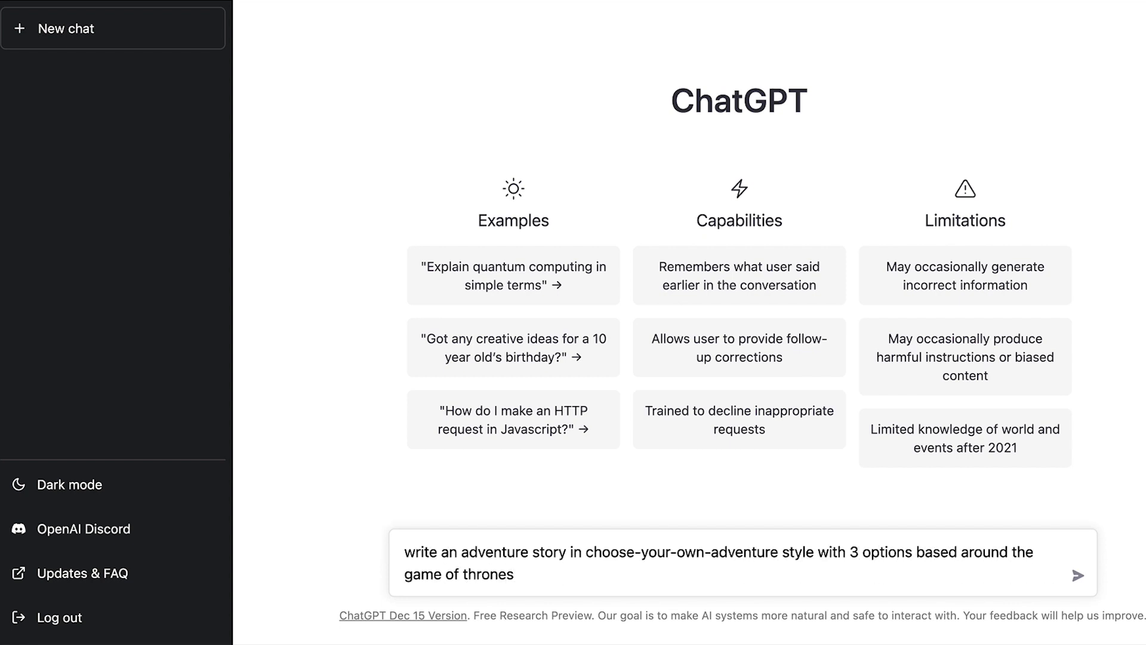
pyautogui.write(', then prompt me to choose an option')
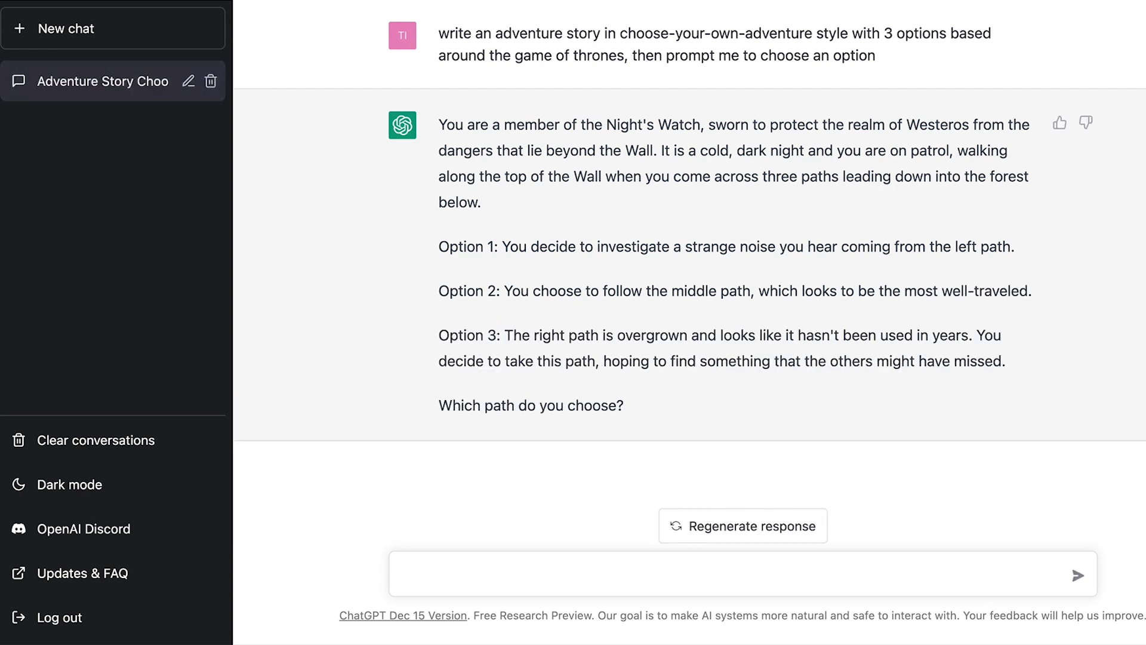
# Draft Tesla ad, bitcoin essay, then robot-in-a-bar joke prompts without sending.
pyautogui.write('Write a Facebook ad for Tesla highlighting car performance')
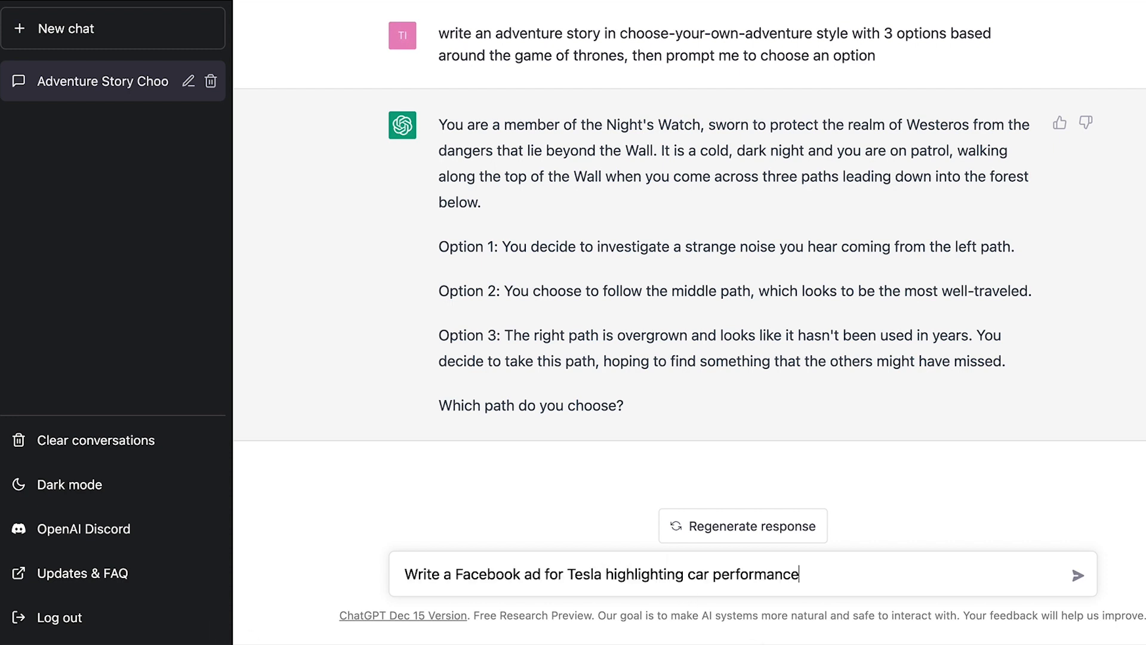
pyautogui.write('Write a 1000 word essay on the future of bitcoin')
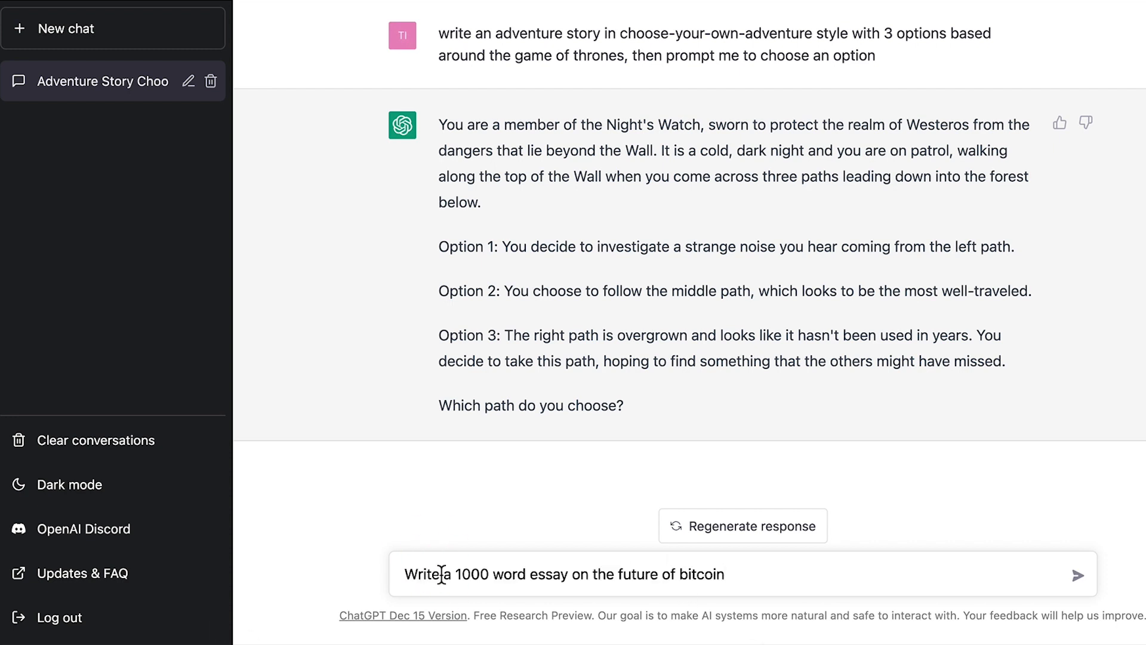
pyautogui.write('Tell me a joke about a robot walking into a bar')
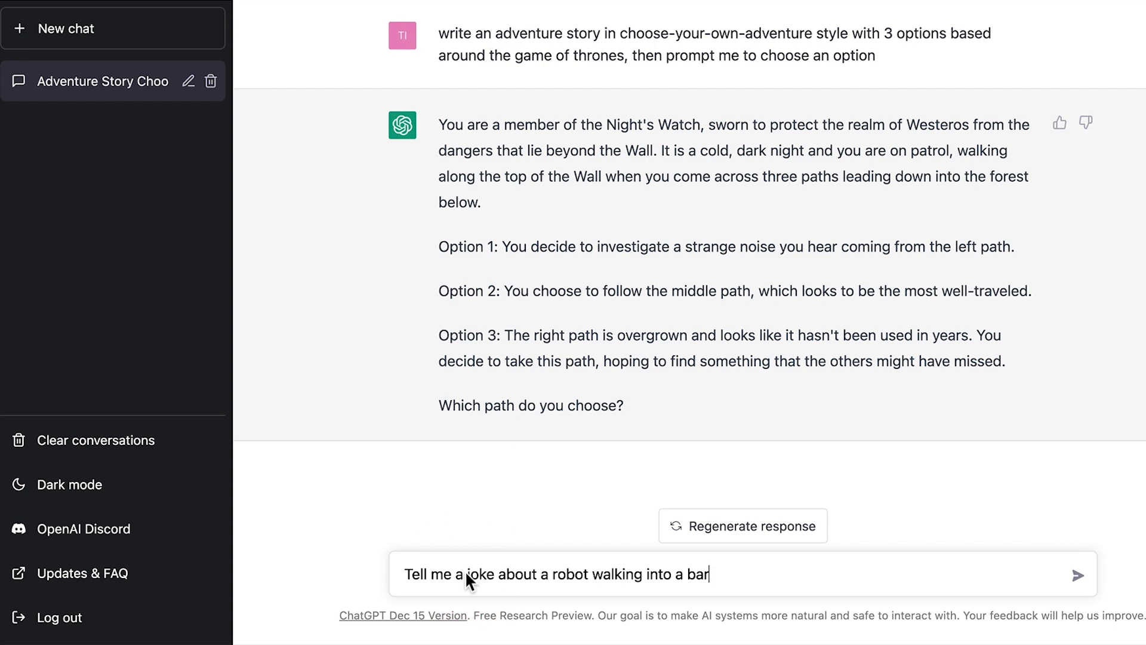